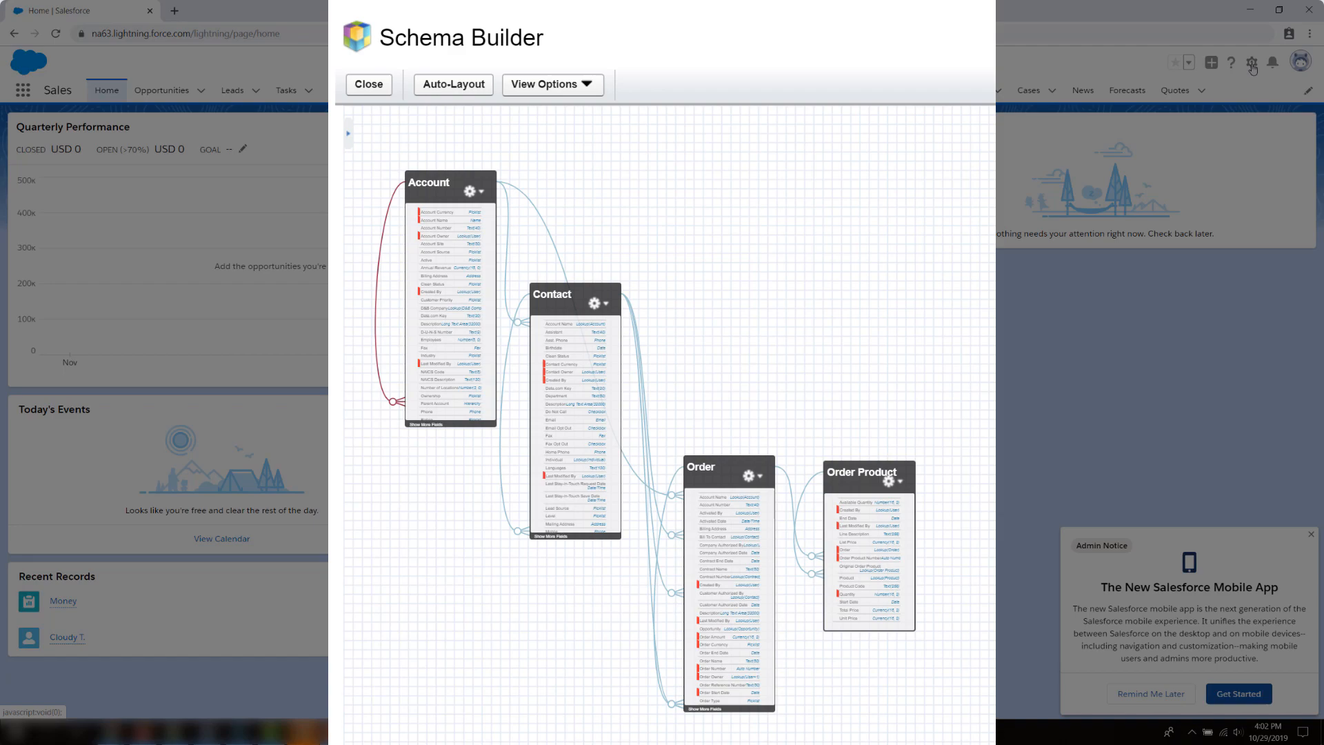
- Close the Schema Builder and return to the Sales home page
click(368, 84)
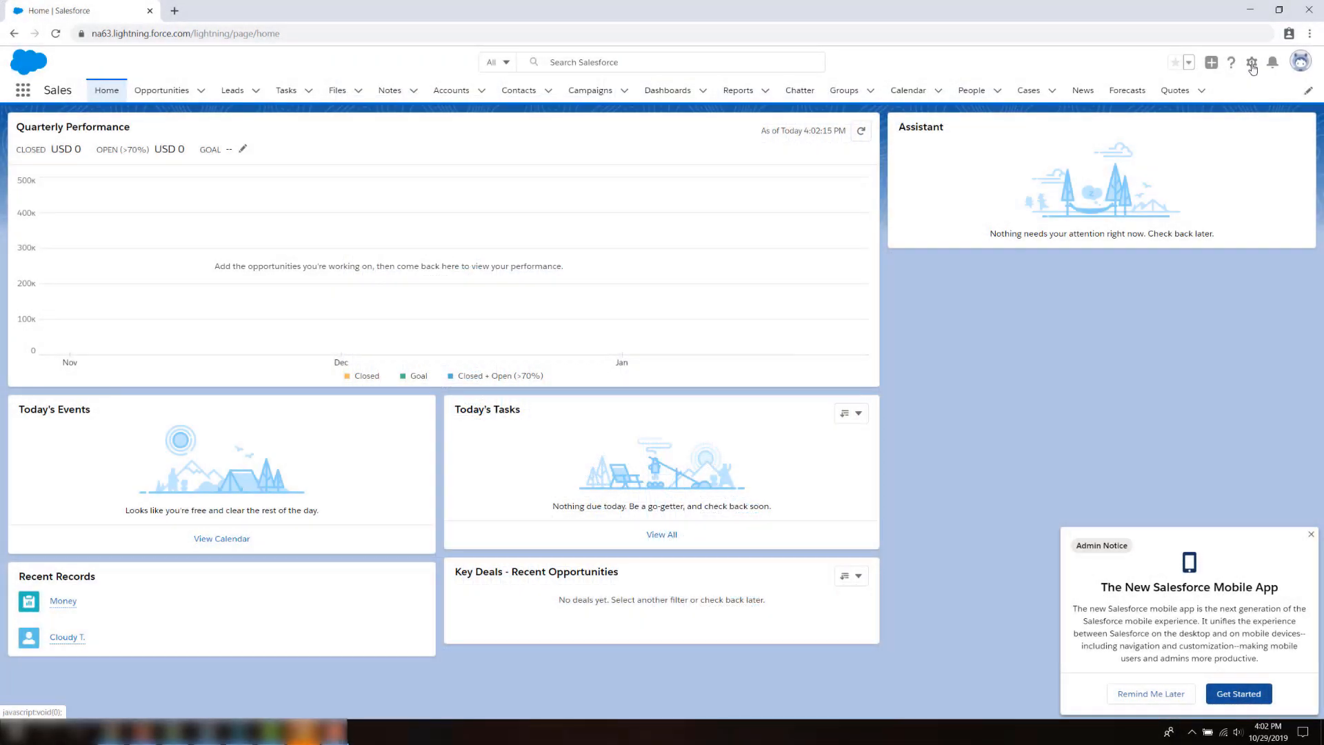
- From Setup, find Sandboxes via Quick Find and show the empty Sandbox Templates list
click(1253, 62)
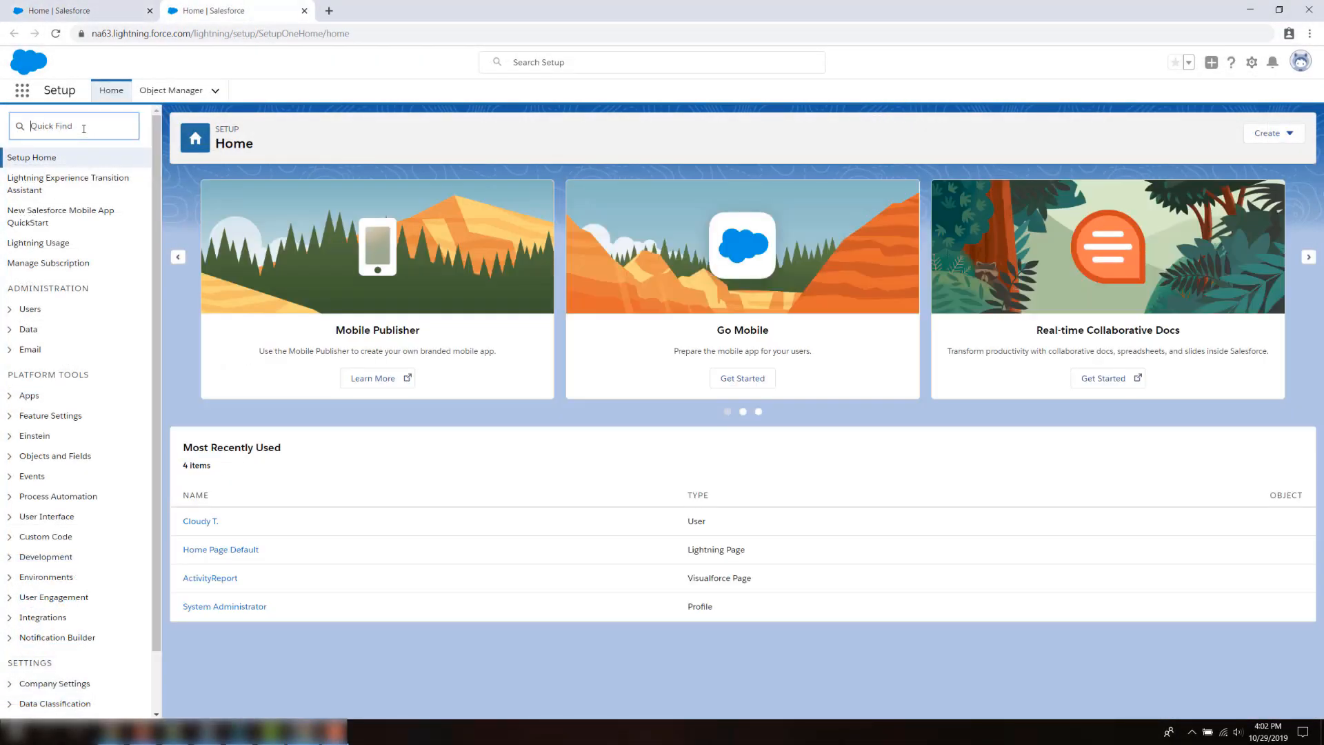
click(66, 221)
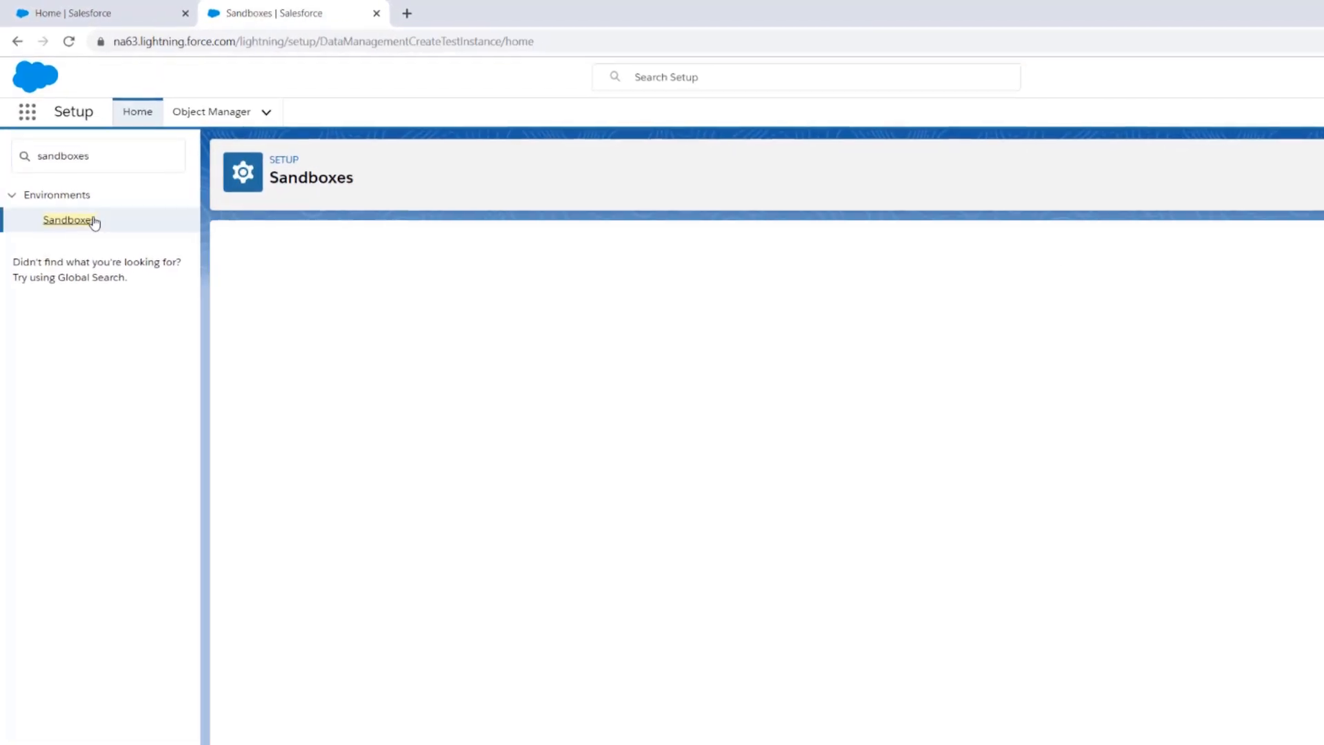
click(69, 219)
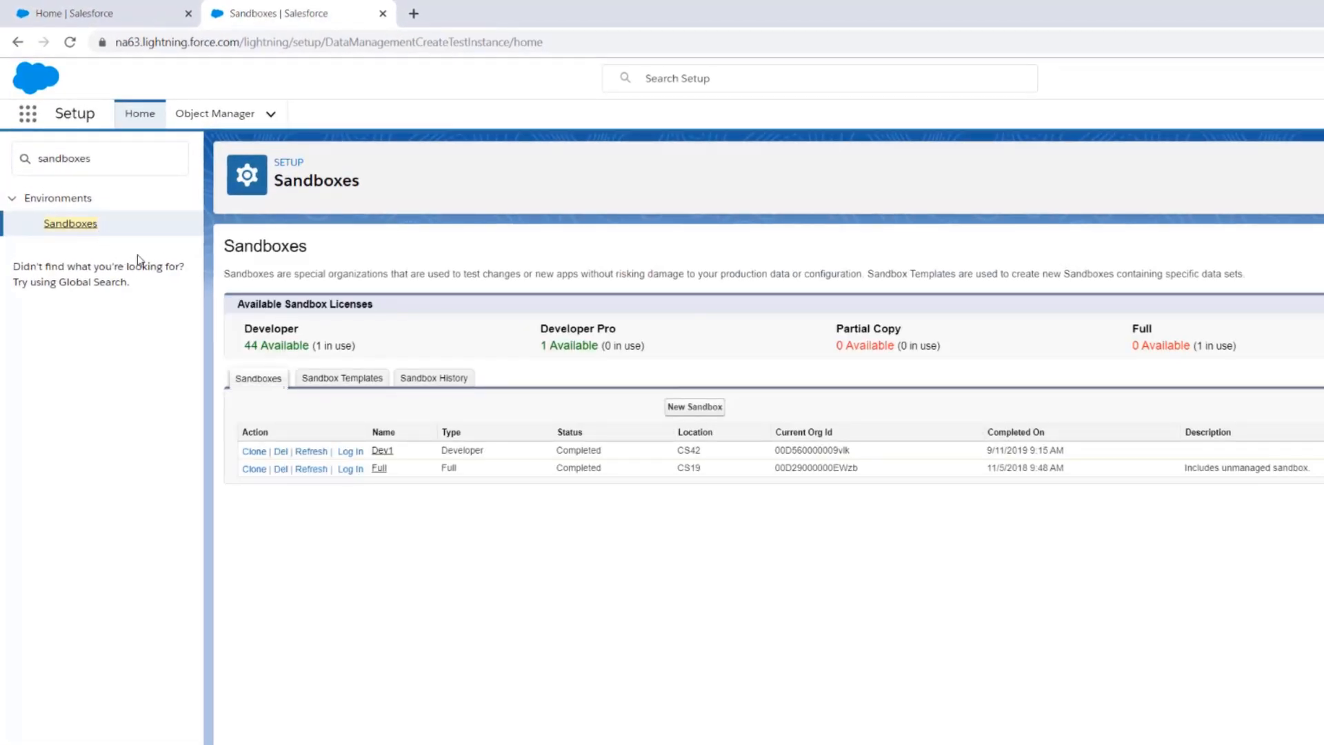
click(341, 378)
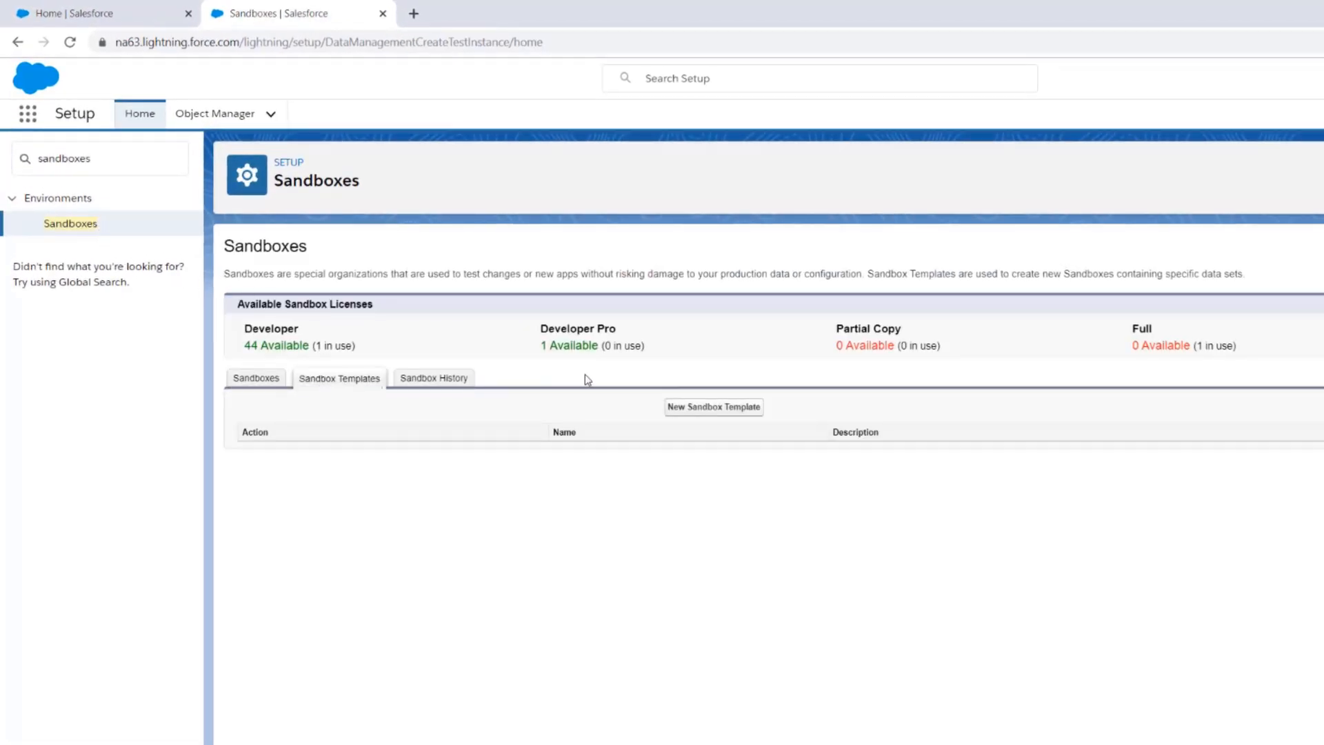
- Create a new sandbox template named OpportunityRecords and include the Opportunity object
click(713, 407)
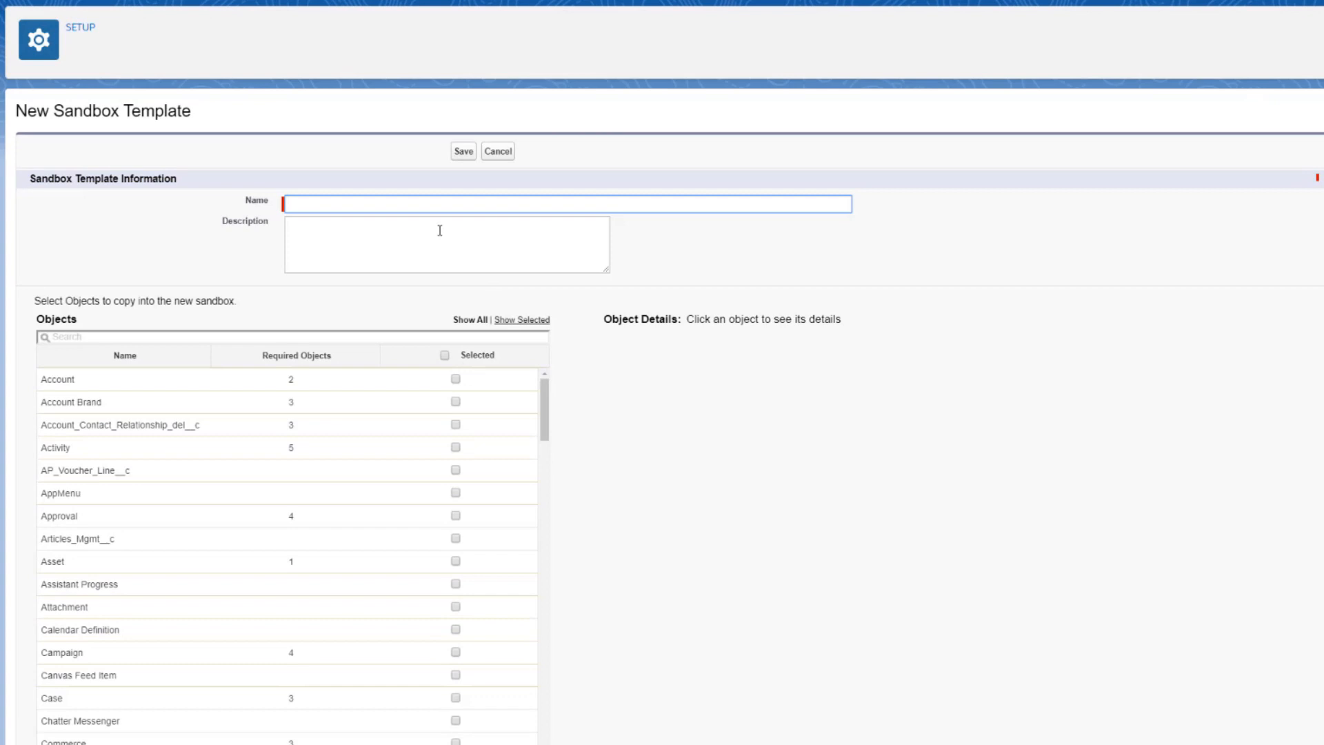
text(OpportunityRecords)
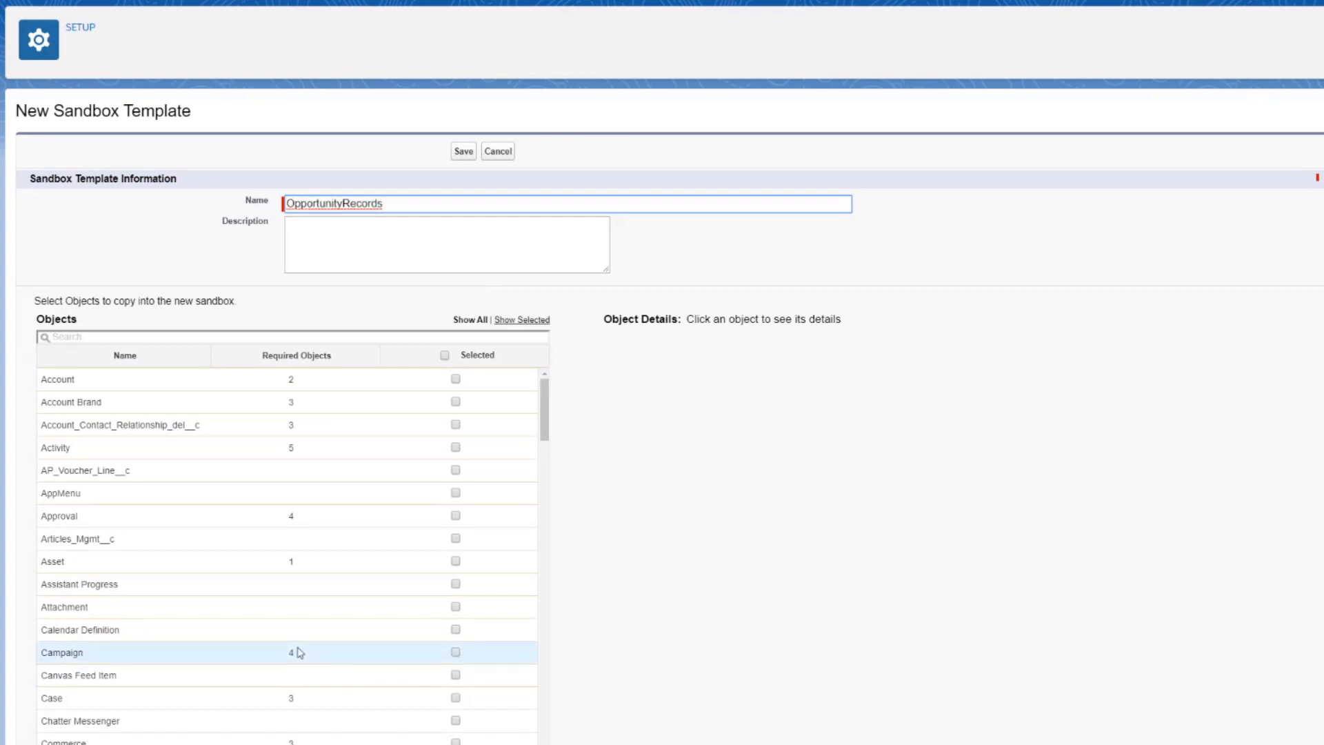
scroll(down, 3)
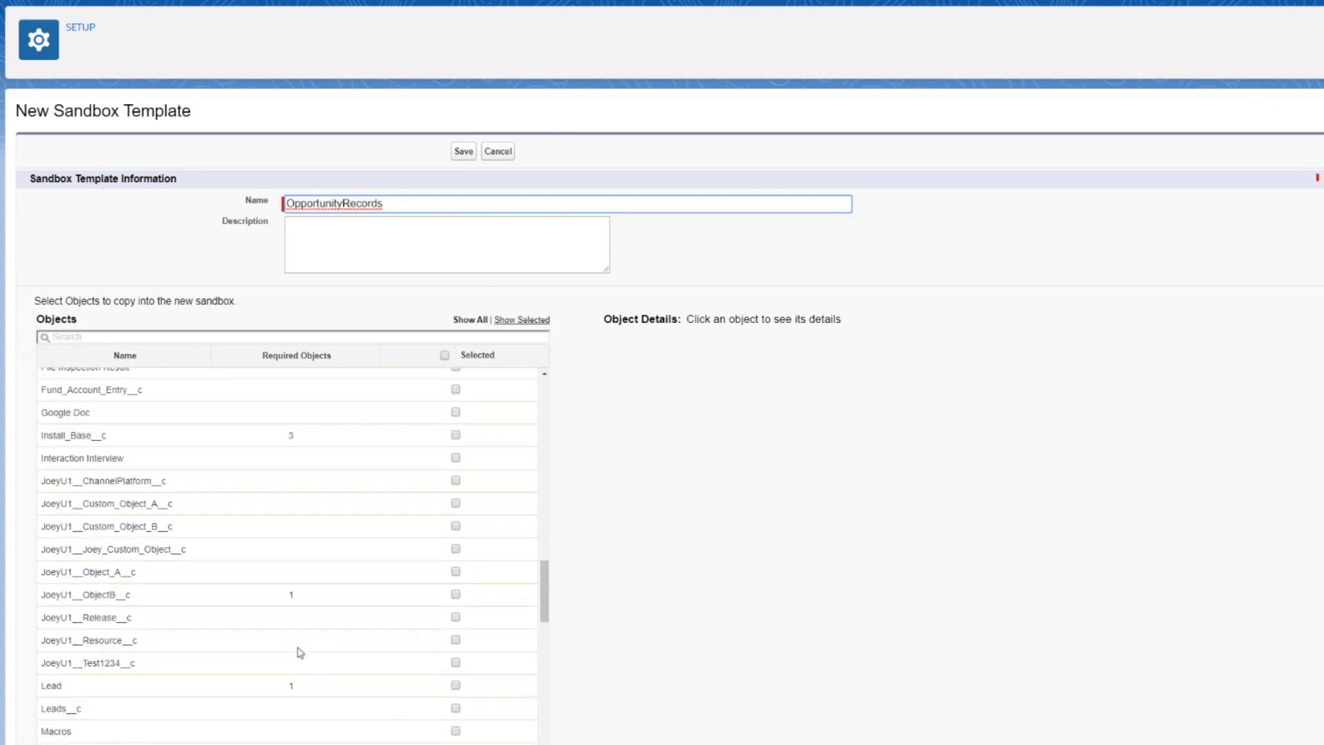
scroll(down, 3)
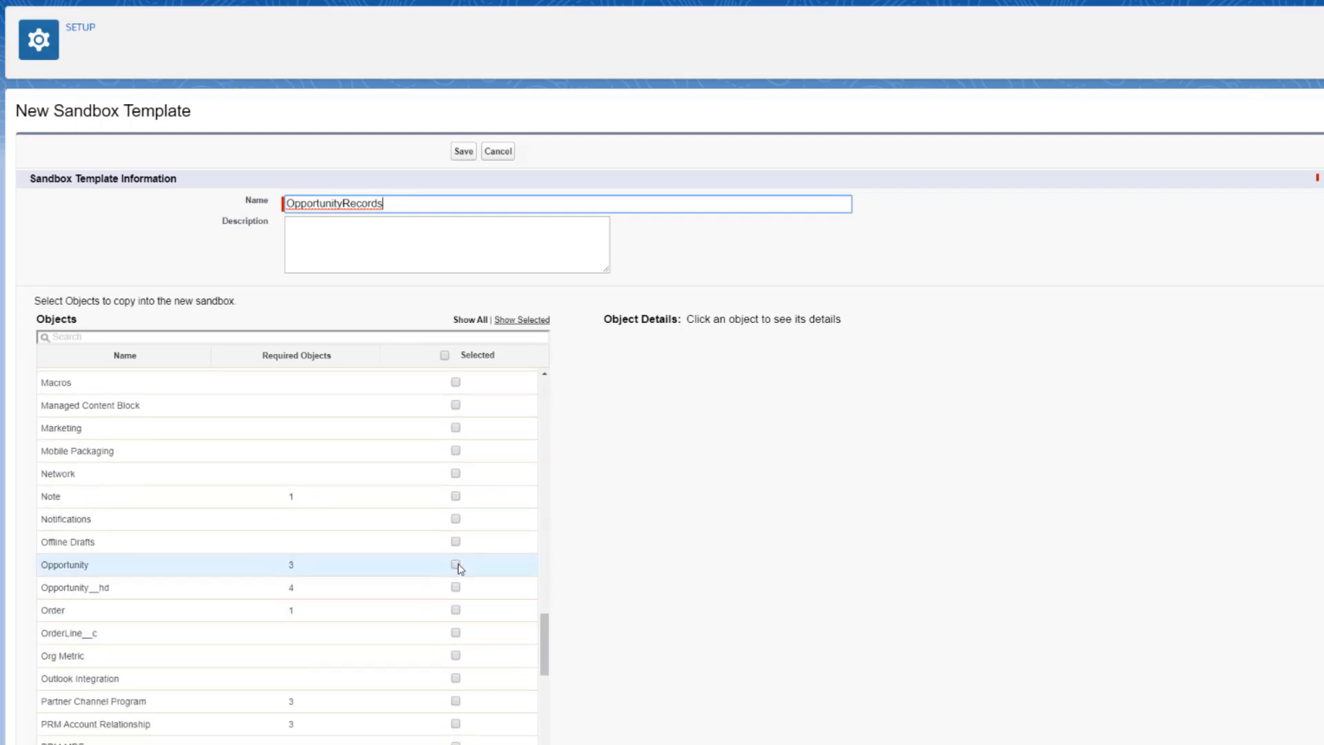
click(454, 566)
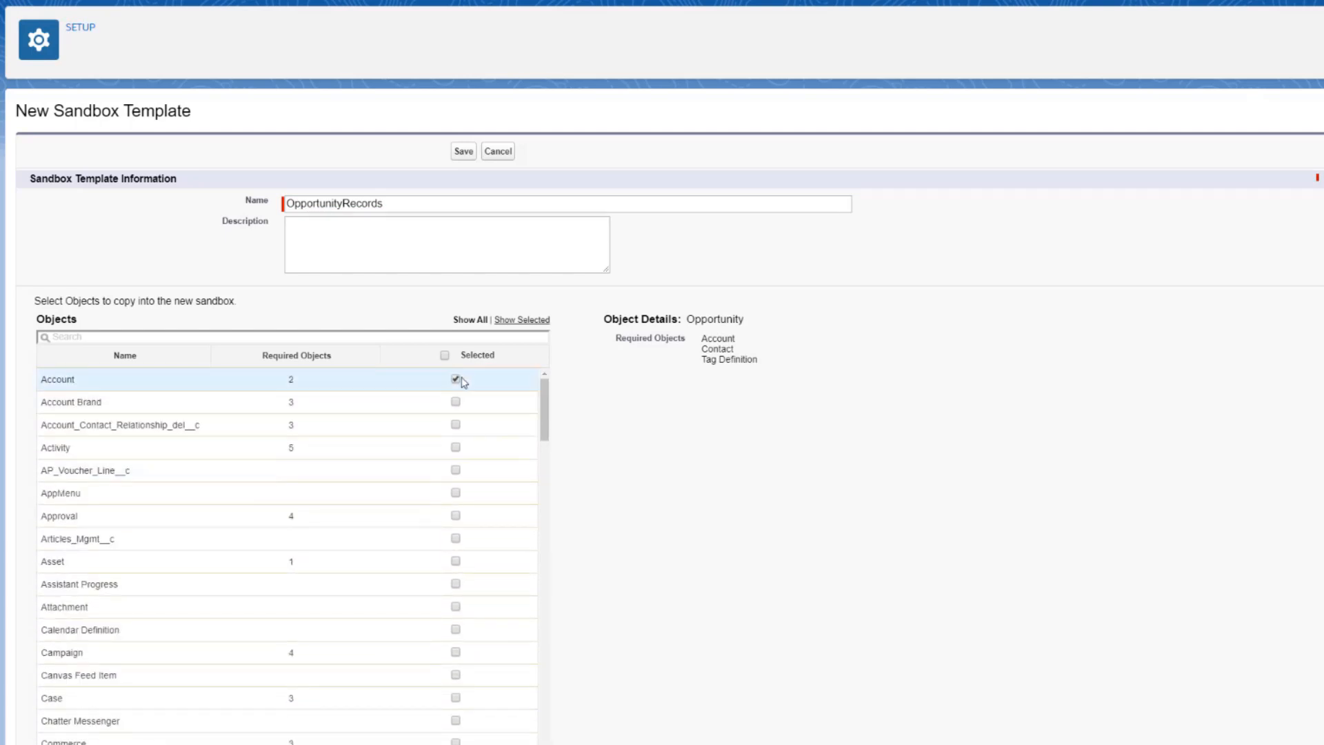
- Attempt to untick Account, then cancel the Removal Warning to keep it and its dependents
click(455, 380)
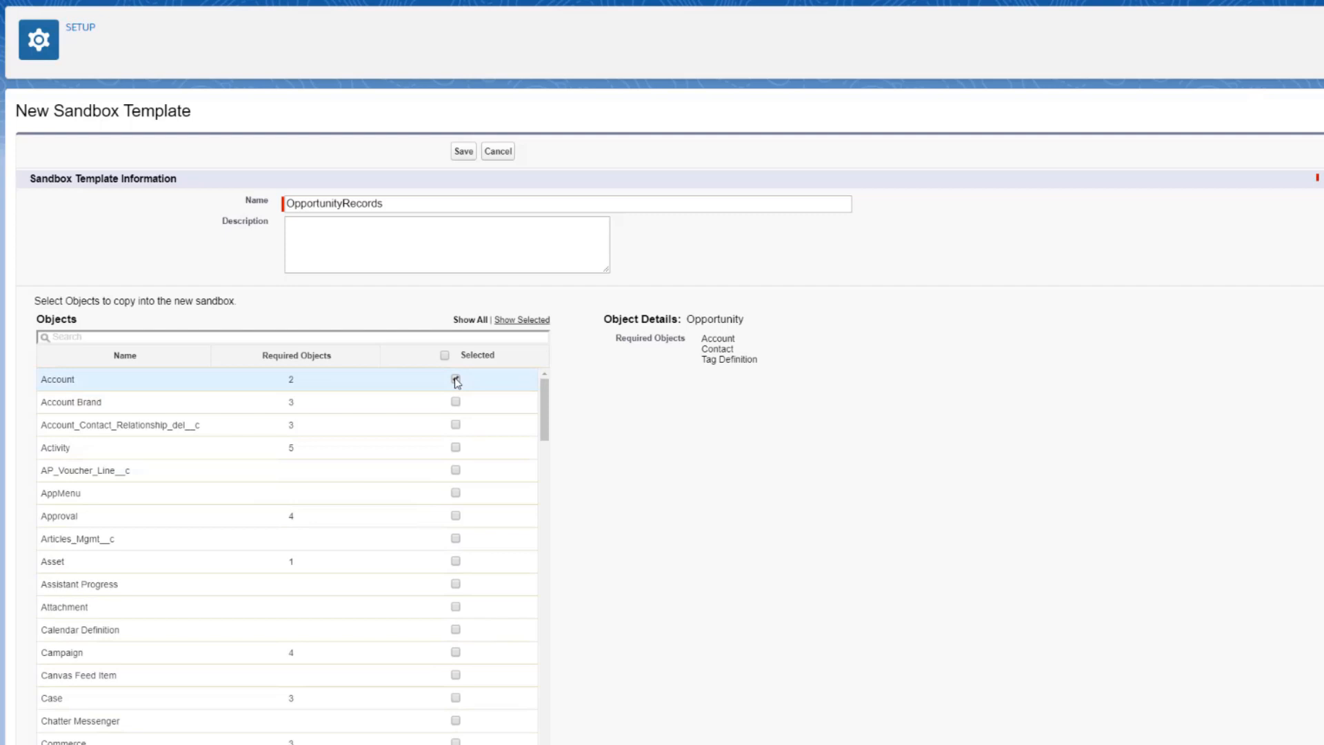
click(455, 379)
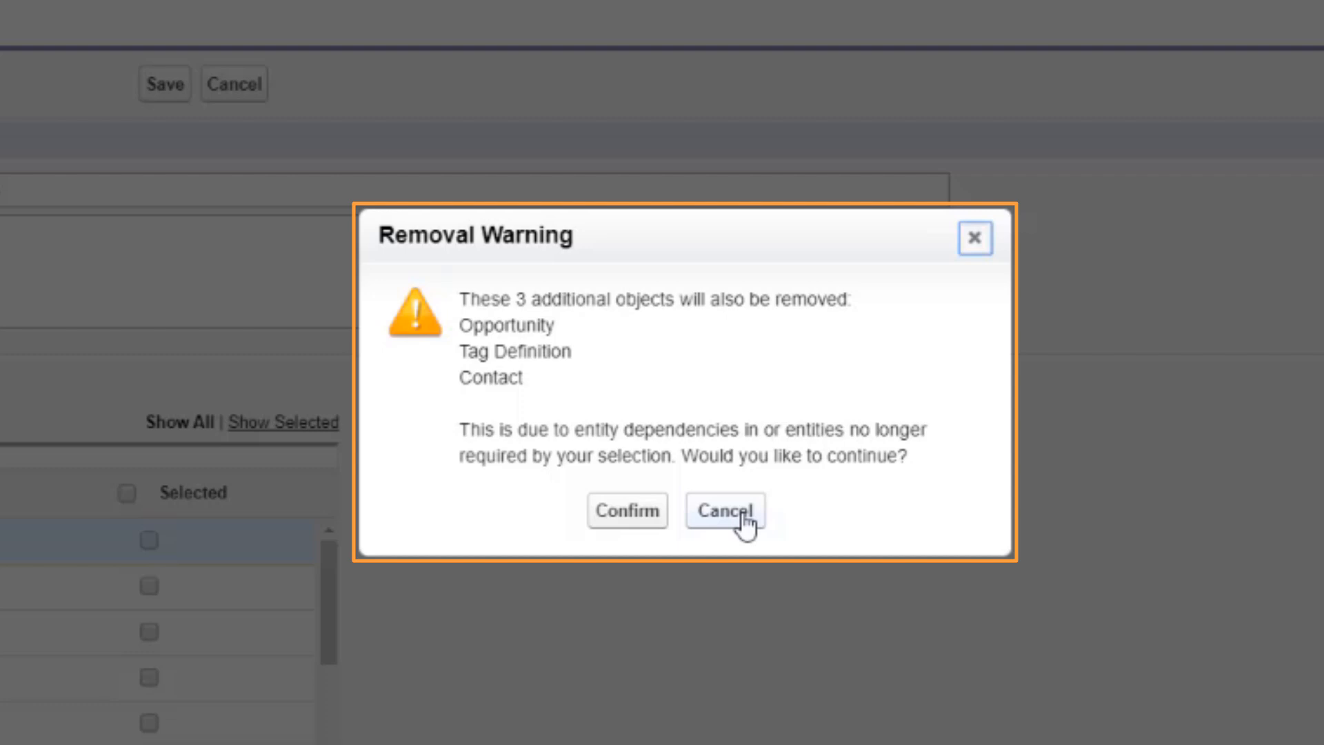
click(724, 510)
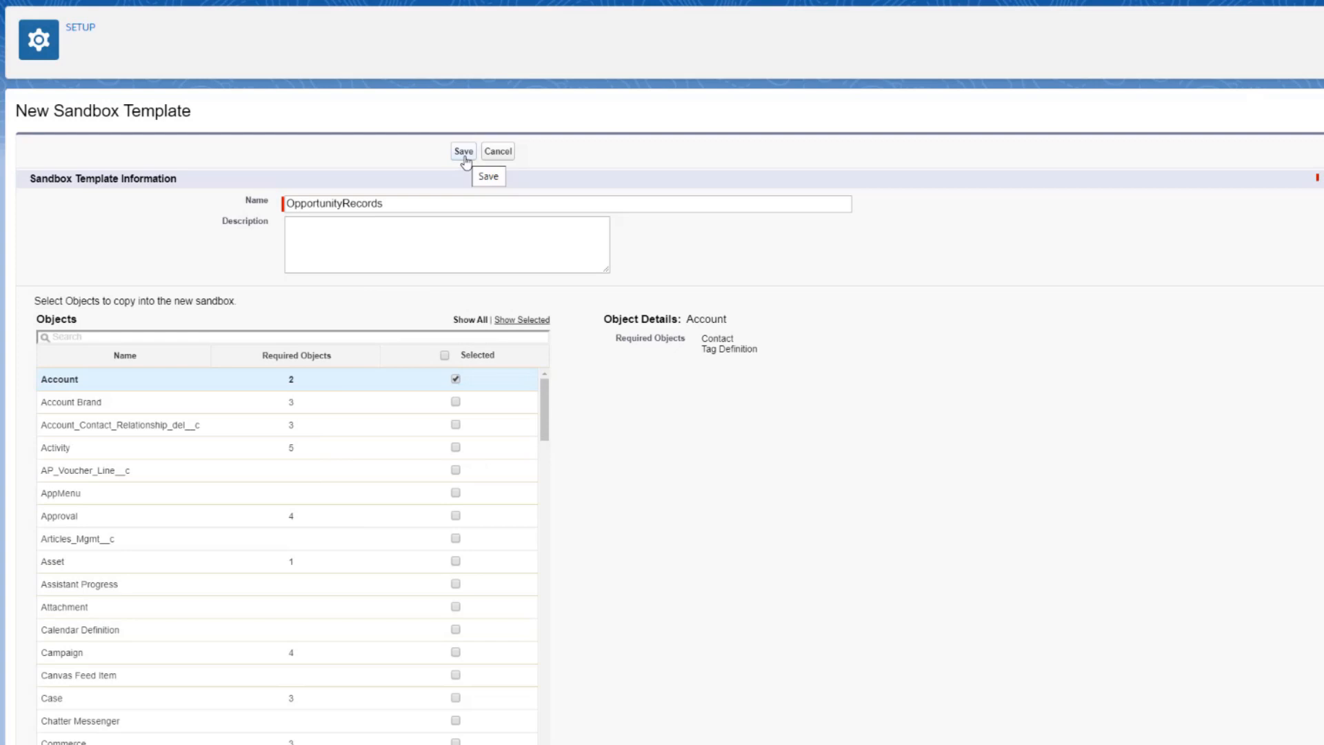
- Save the OpportunityRecords template and return to the sandbox list showing Dev1 and Full
click(464, 152)
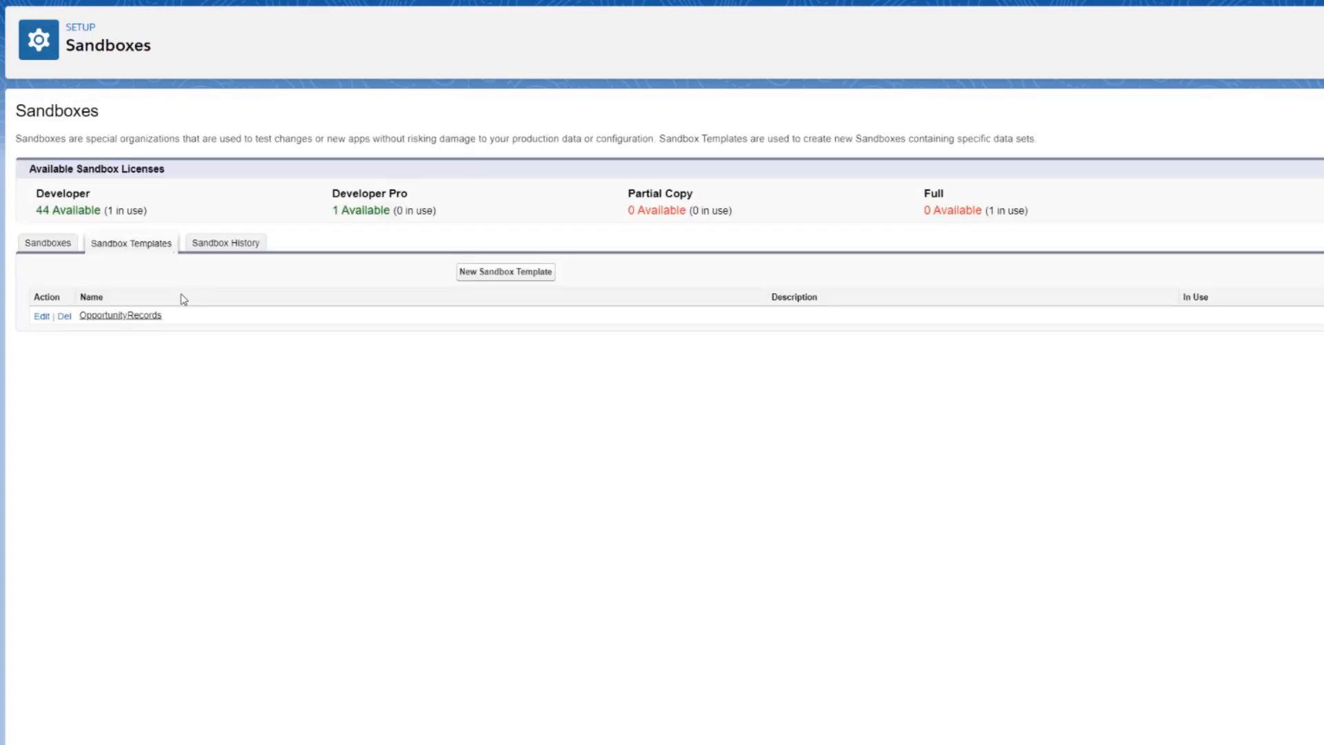
click(48, 243)
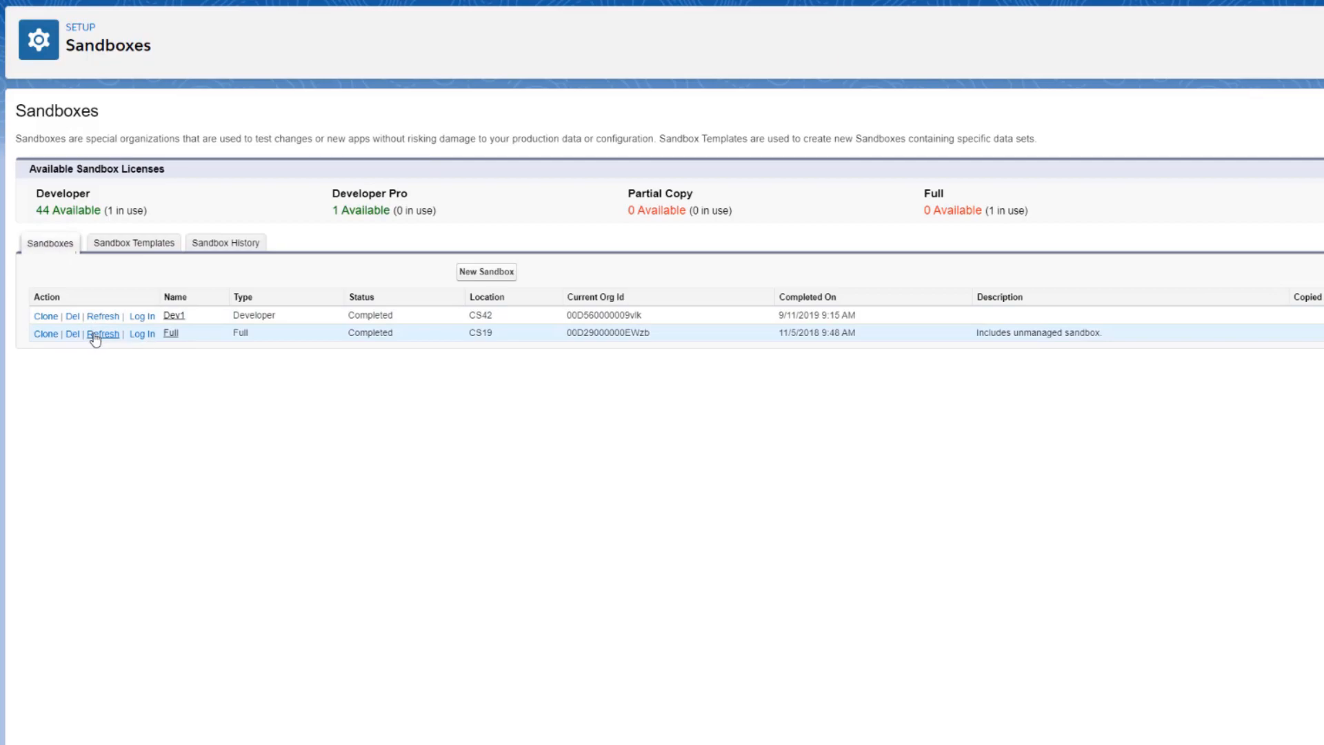
- Refresh the Full sandbox, choosing the OpportunityRecords template for its data, and create it
click(104, 333)
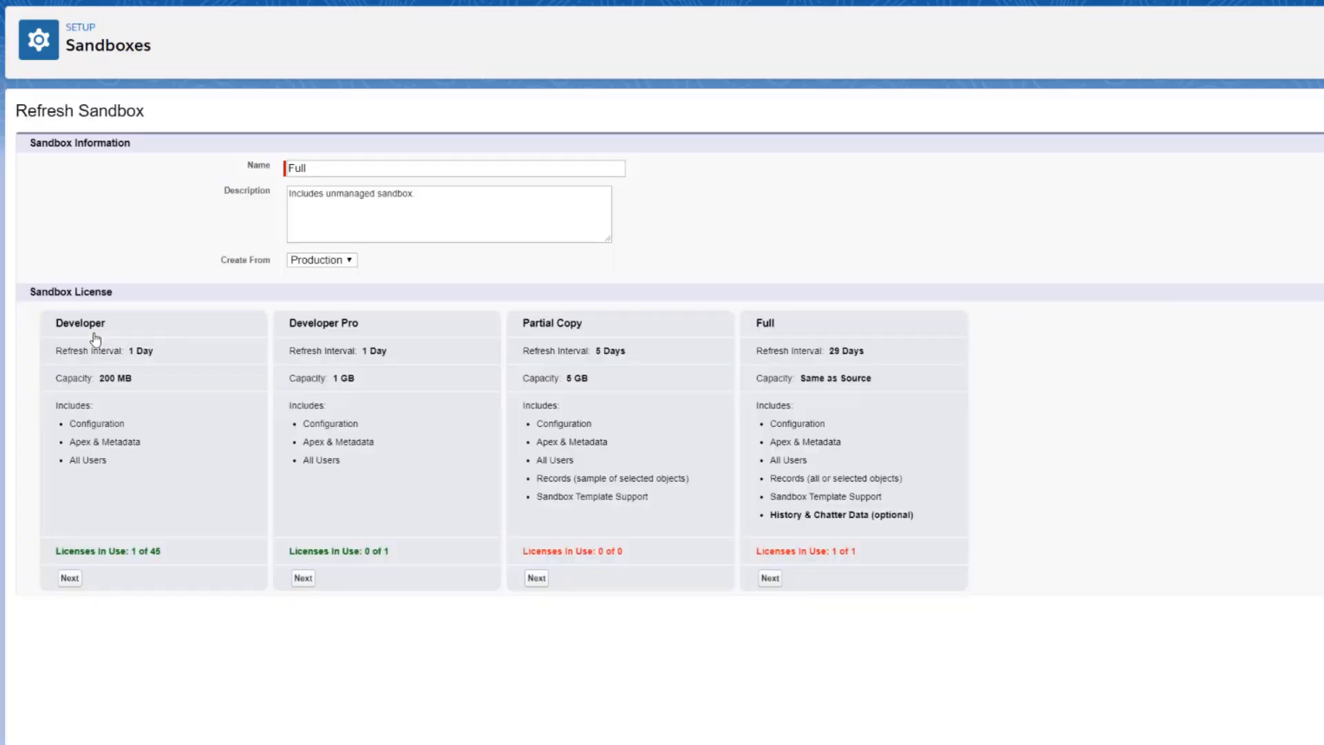
click(537, 577)
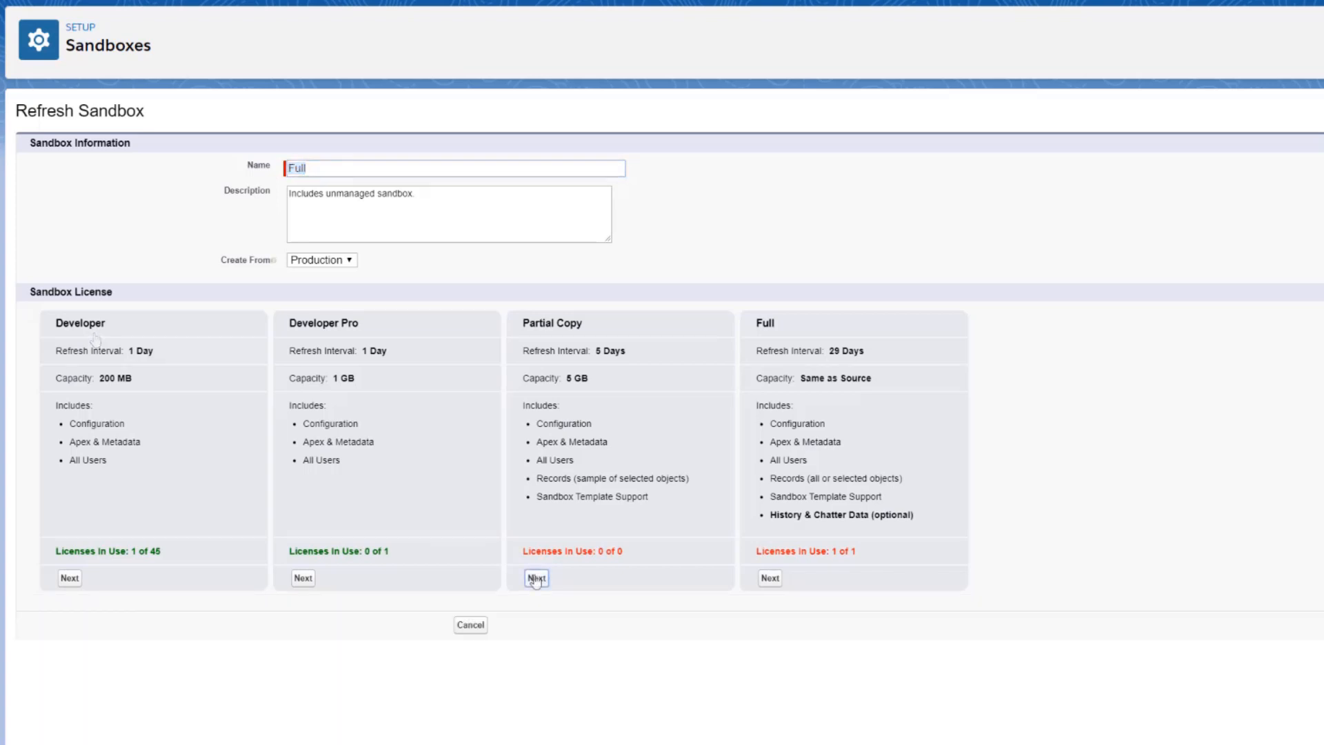
click(537, 578)
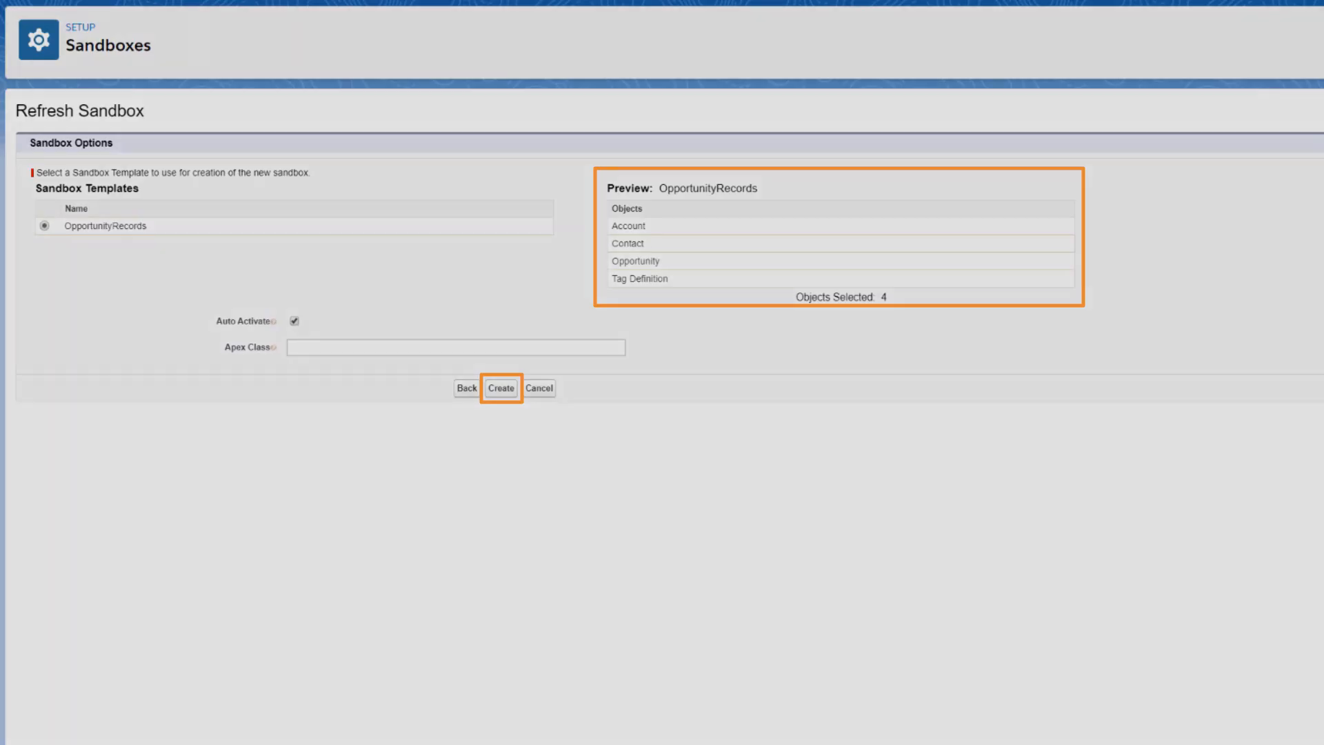
click(500, 388)
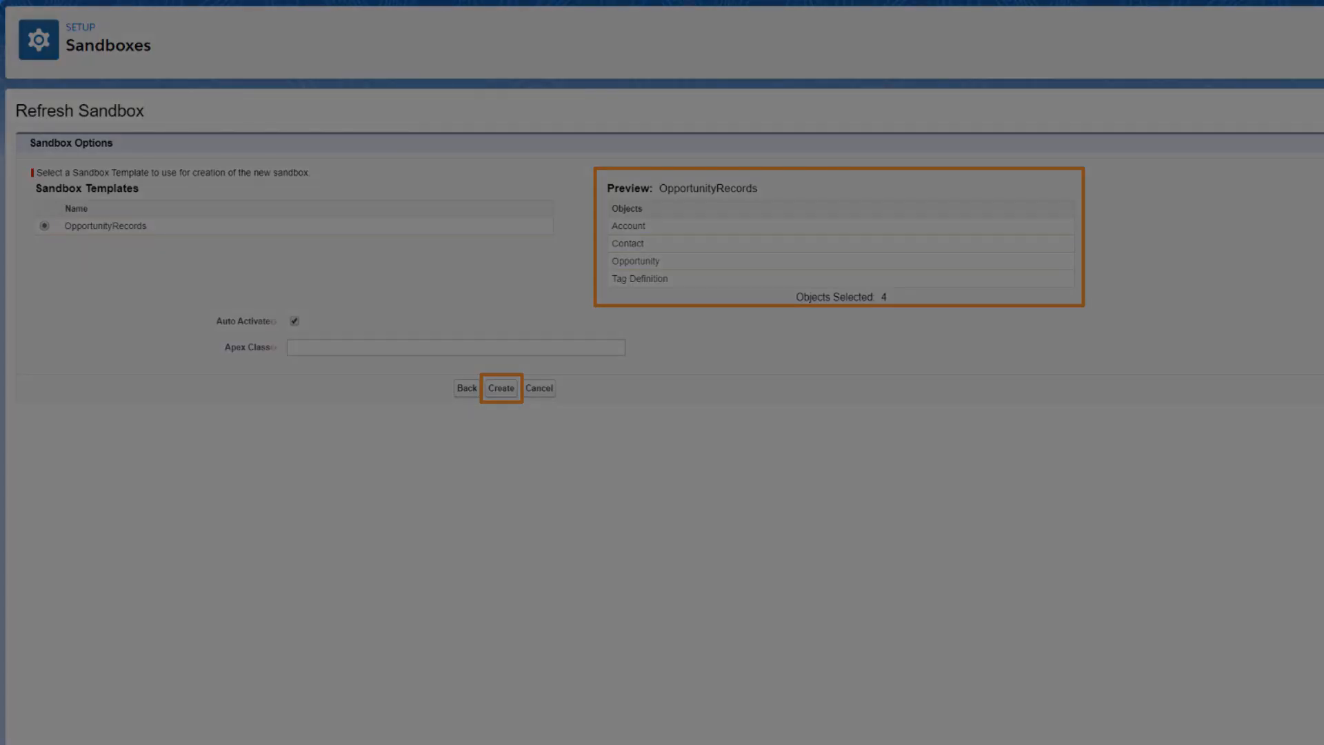